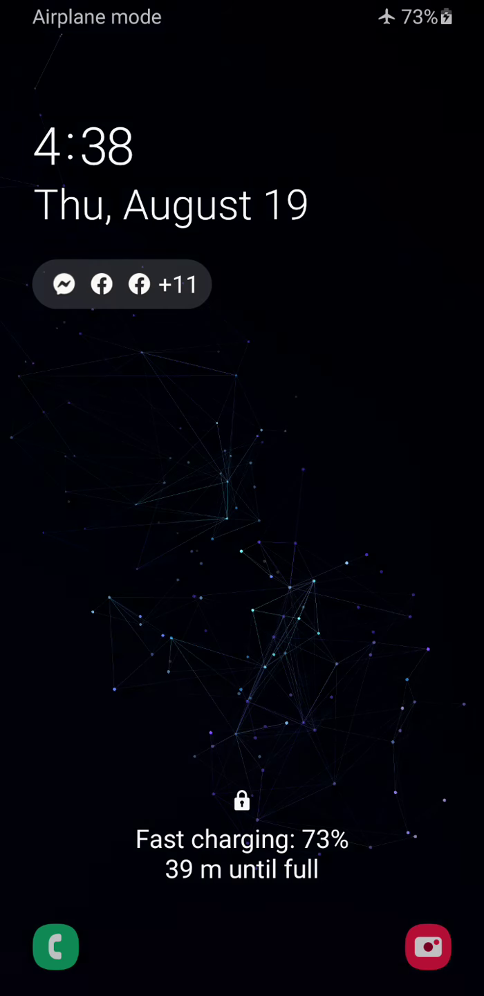
pyautogui.scroll(3)
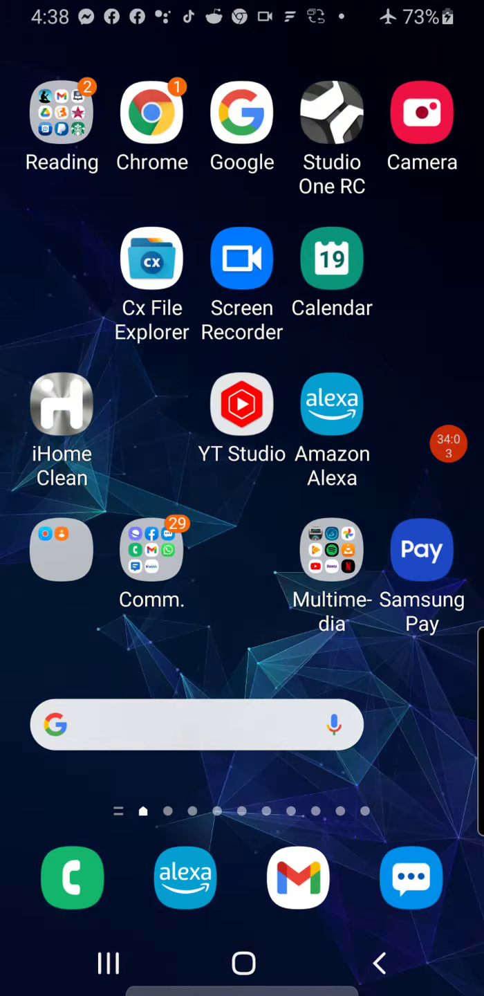